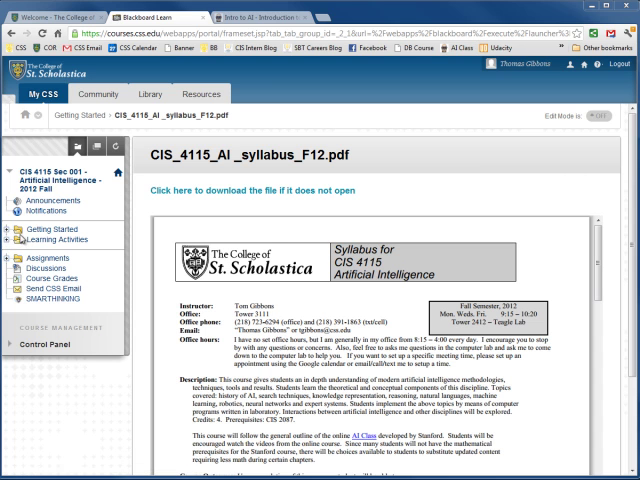
# Show the Instructor Information contact page under Getting Started
pyautogui.click(34, 230)
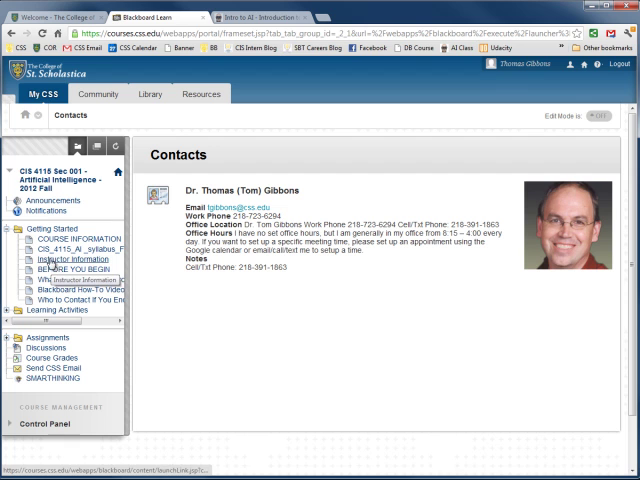
pyautogui.moveTo(368, 272)
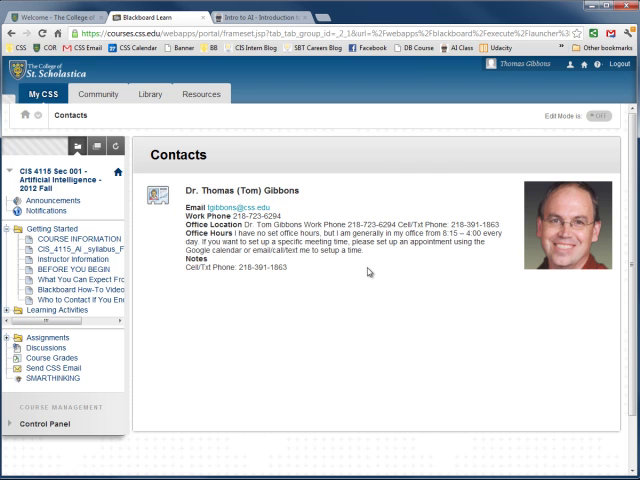
pyautogui.moveTo(140, 248)
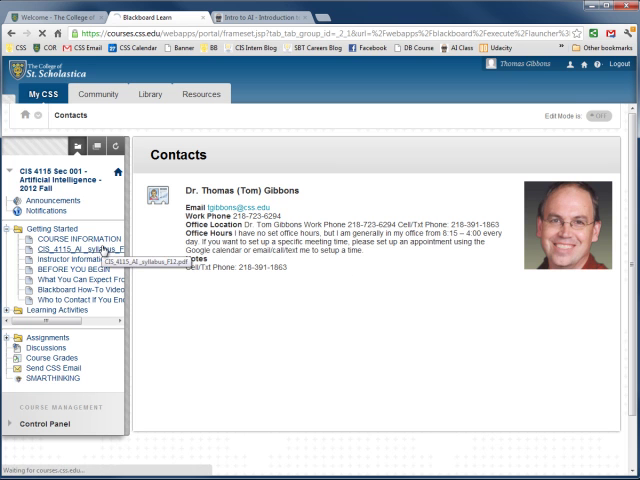
# Open CIS_4115_AI _syllabus_F12.pdf and read the description, outcomes and grading scale
pyautogui.click(63, 249)
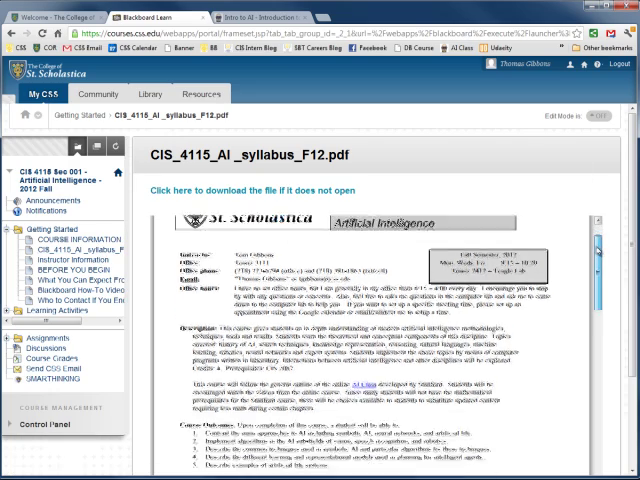
pyautogui.scroll(-3)
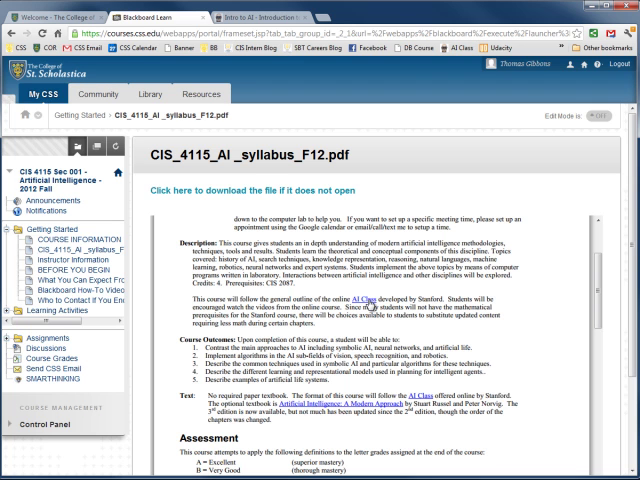
pyautogui.moveTo(558, 291)
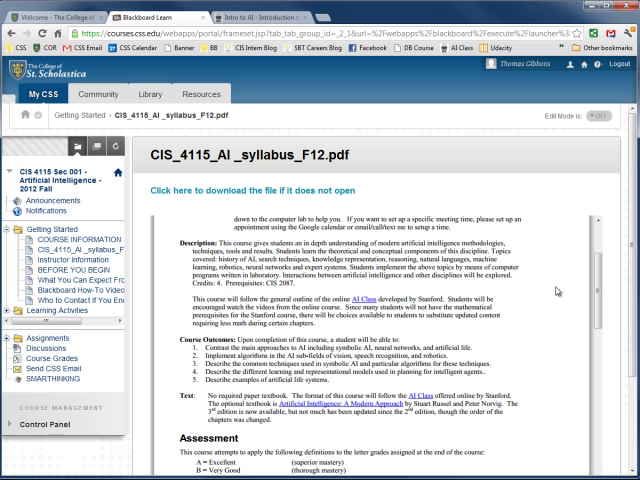
pyautogui.scroll(-3)
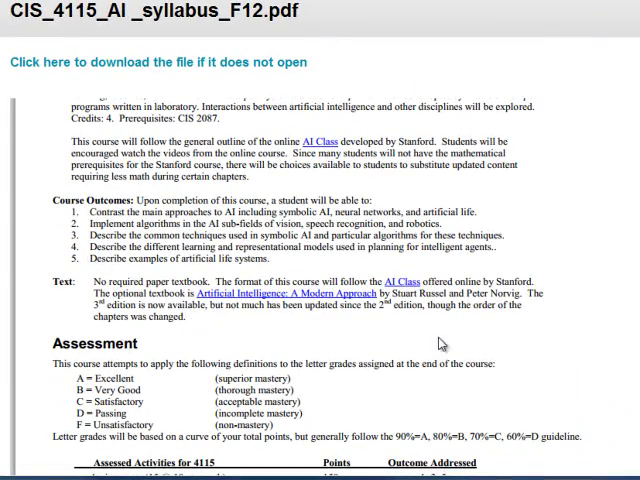
# Review the syllabus's week-by-week Course Outline with meeting dates, unit topics, quizzes and presentations
pyautogui.scroll(-3)
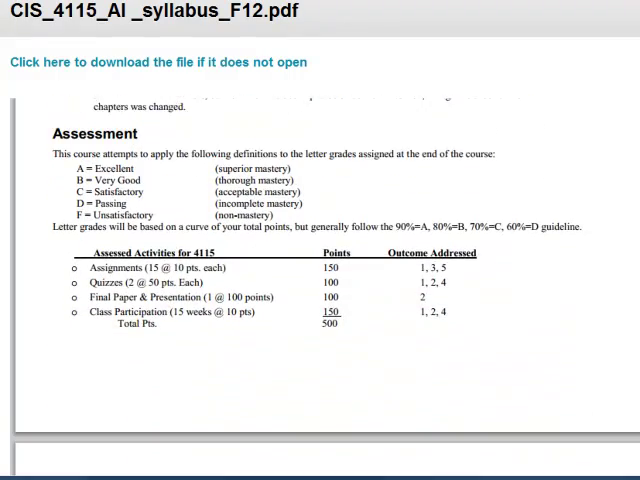
pyautogui.scroll(-3)
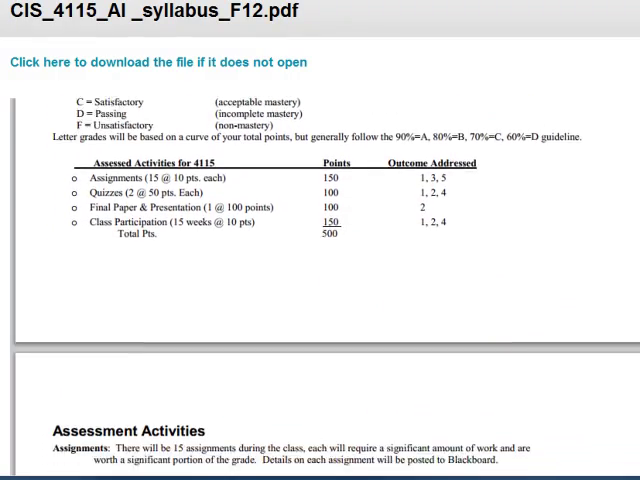
pyautogui.scroll(-3)
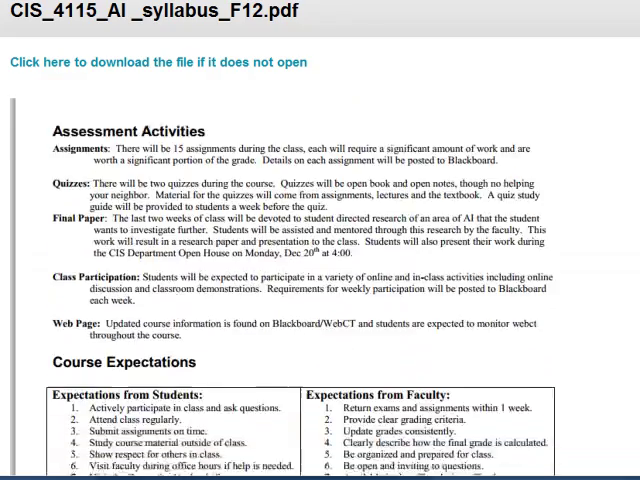
pyautogui.scroll(-3)
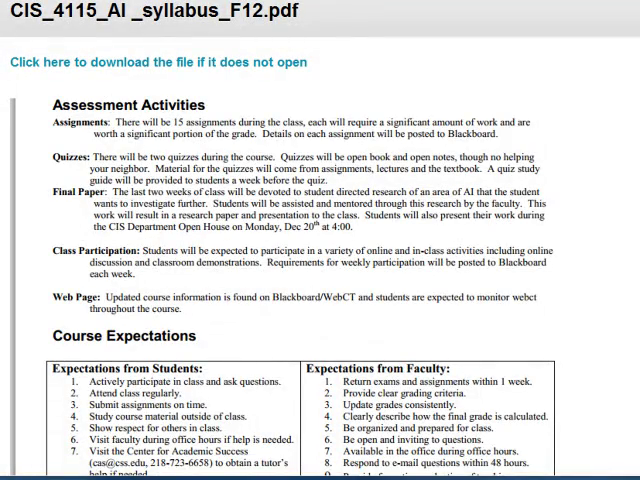
pyautogui.scroll(-3)
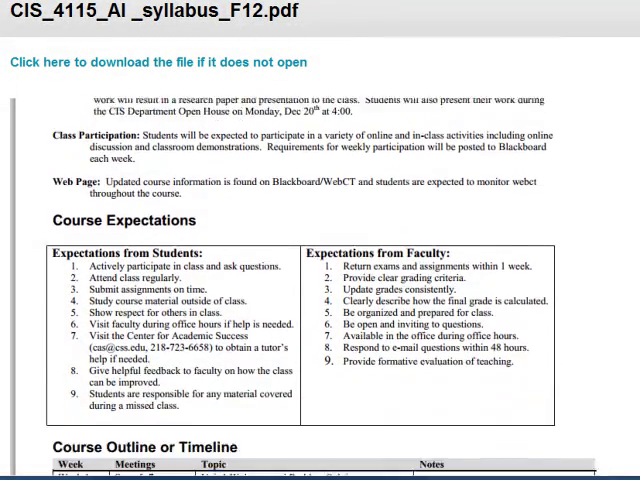
pyautogui.scroll(-3)
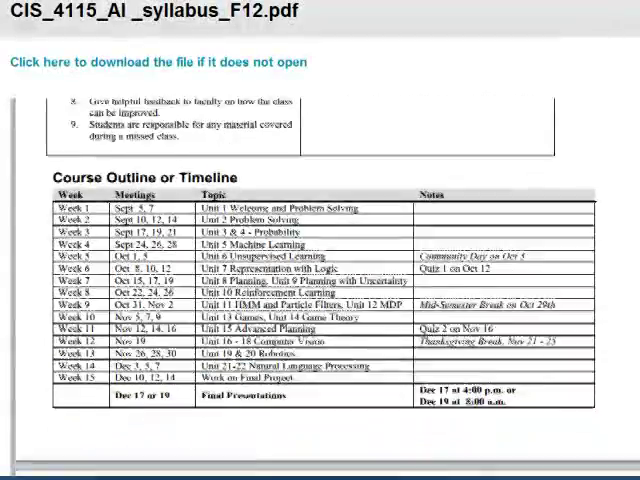
pyautogui.scroll(-3)
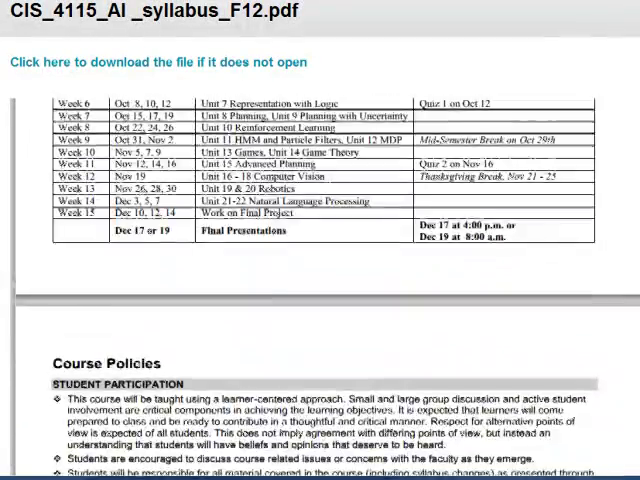
pyautogui.scroll(-3)
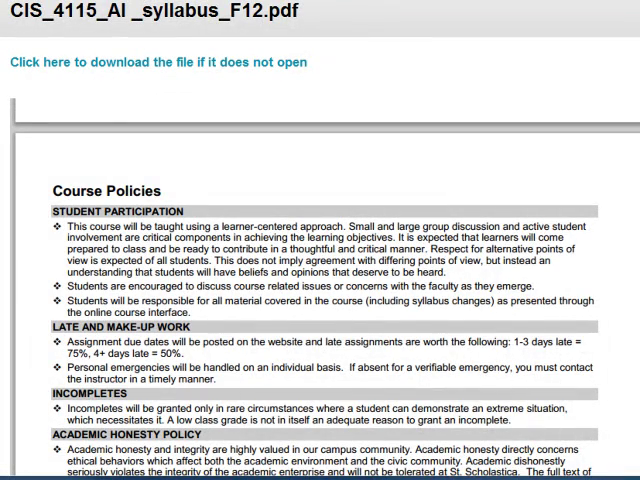
pyautogui.scroll(3)
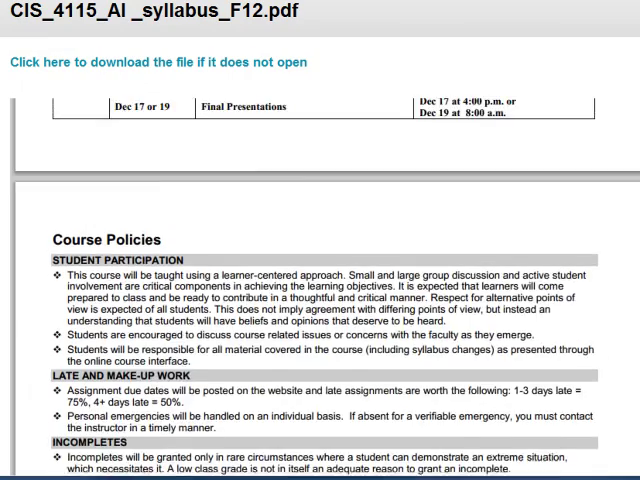
pyautogui.scroll(3)
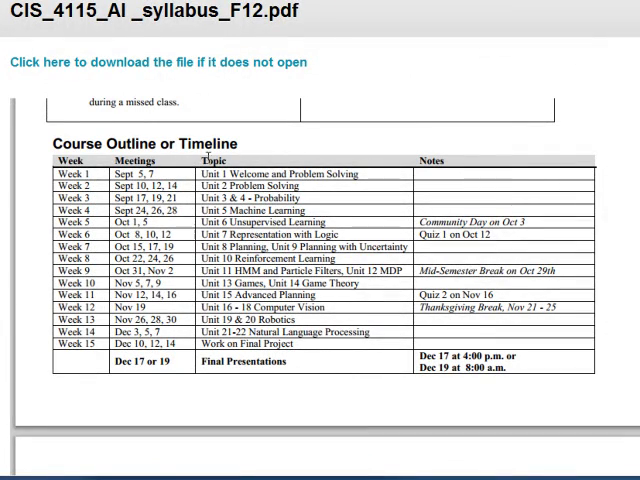
pyautogui.scroll(-3)
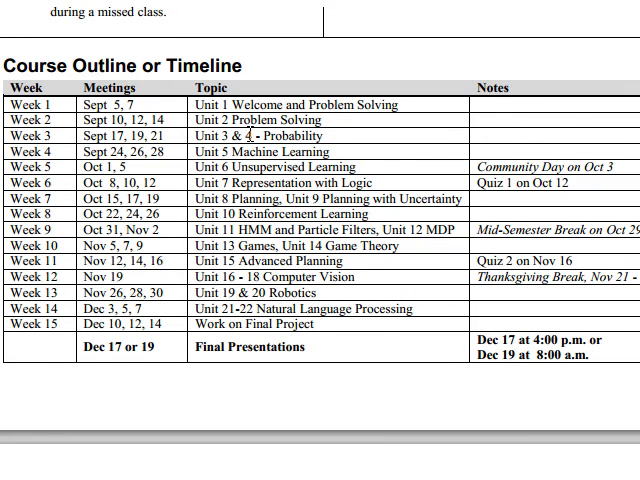
pyautogui.moveTo(400, 155)
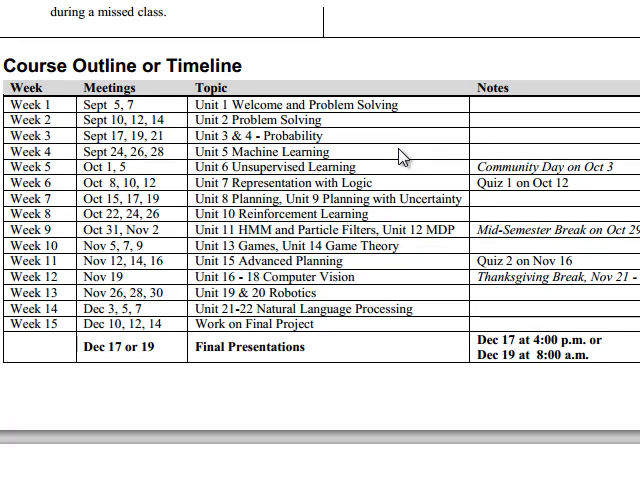
pyautogui.moveTo(520, 152)
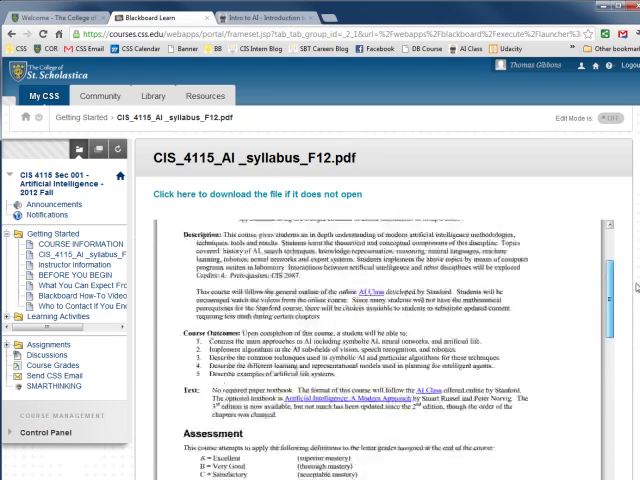
# Open Unit 1 - Intro to AI under Learning Activities and follow the Stanford AI Class link
pyautogui.scroll(3)
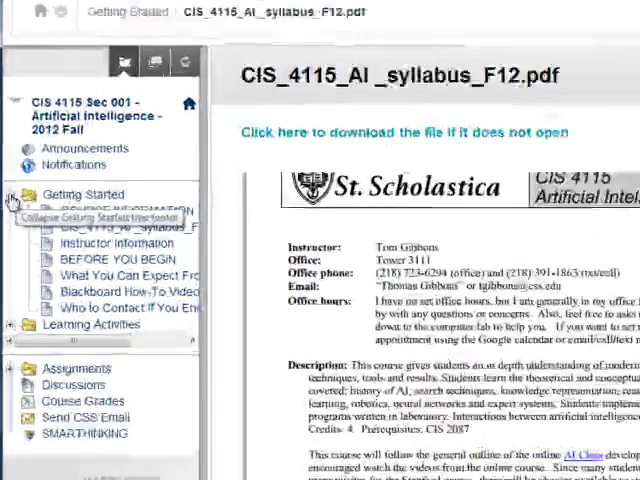
pyautogui.click(16, 193)
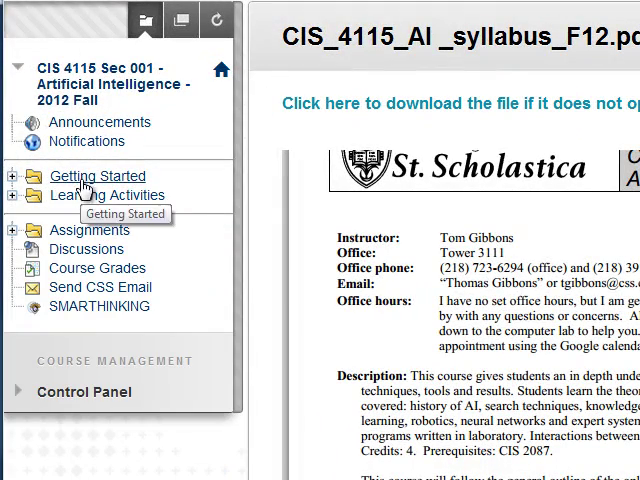
pyautogui.moveTo(10, 205)
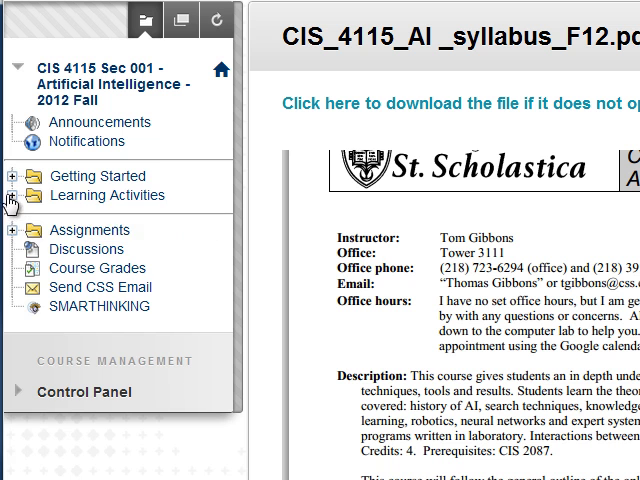
pyautogui.click(13, 195)
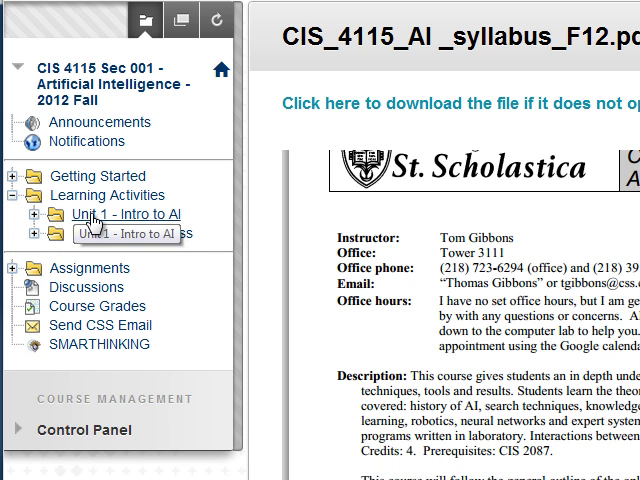
pyautogui.click(120, 214)
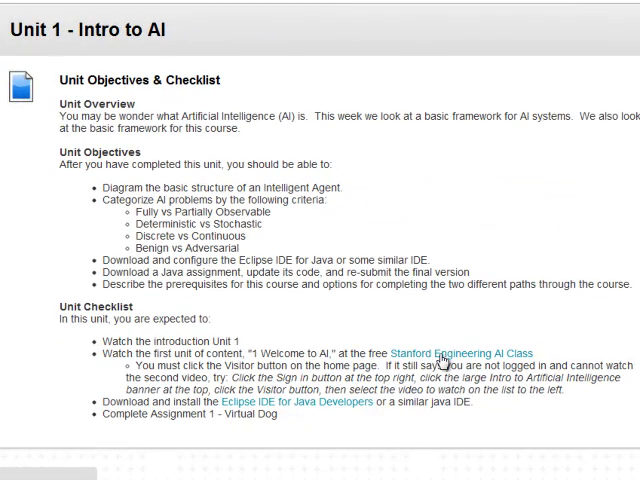
pyautogui.click(468, 352)
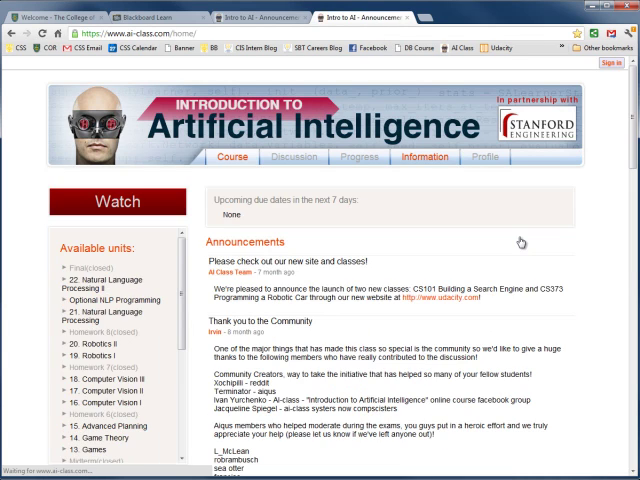
# Play the Welcome to AI Introduction video and reach the Intelligent Agents quiz
pyautogui.scroll(-3)
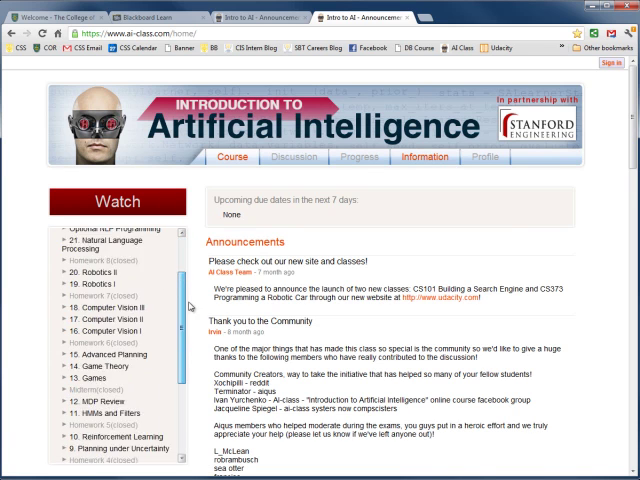
pyautogui.scroll(-3)
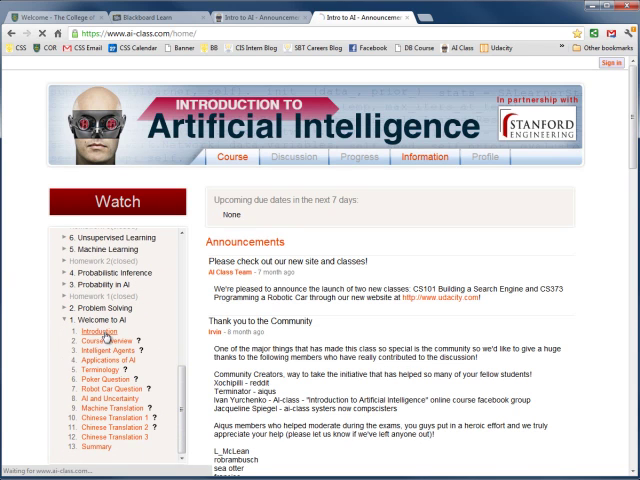
pyautogui.click(98, 341)
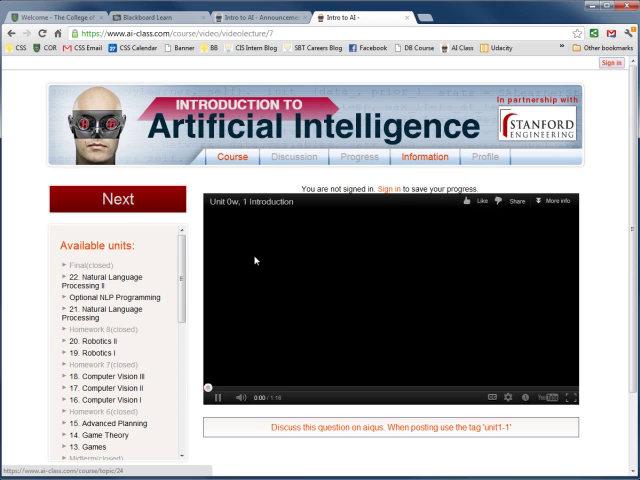
pyautogui.click(212, 397)
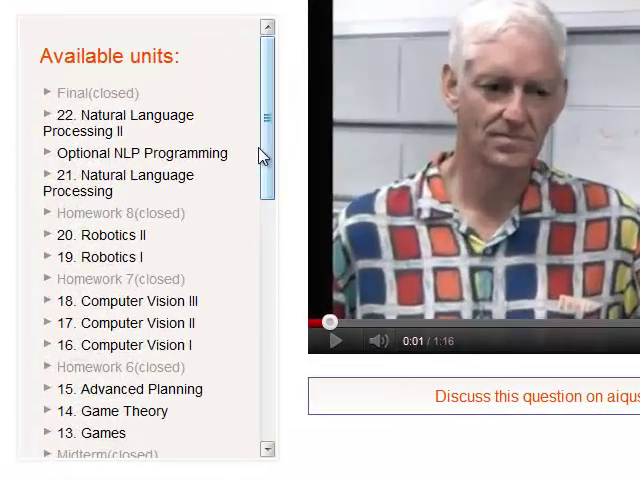
pyautogui.scroll(-3)
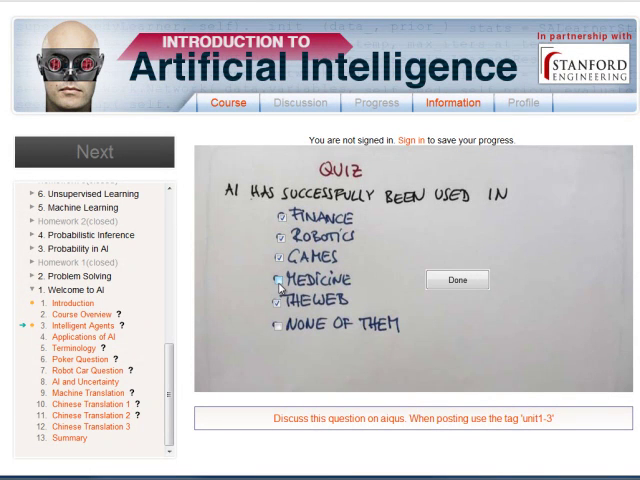
# Tick Medicine on the Intelligent Agents quiz and return to Blackboard's Unit 1 page
pyautogui.click(456, 279)
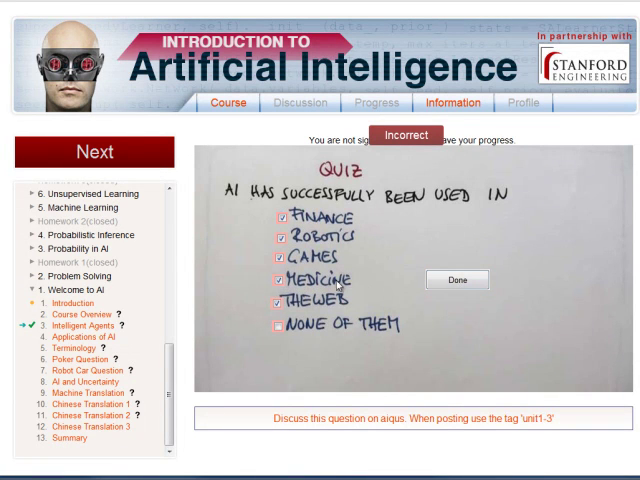
pyautogui.click(455, 279)
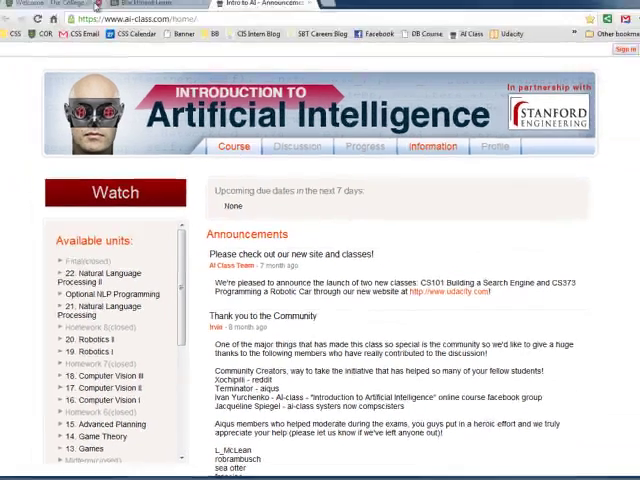
pyautogui.click(160, 5)
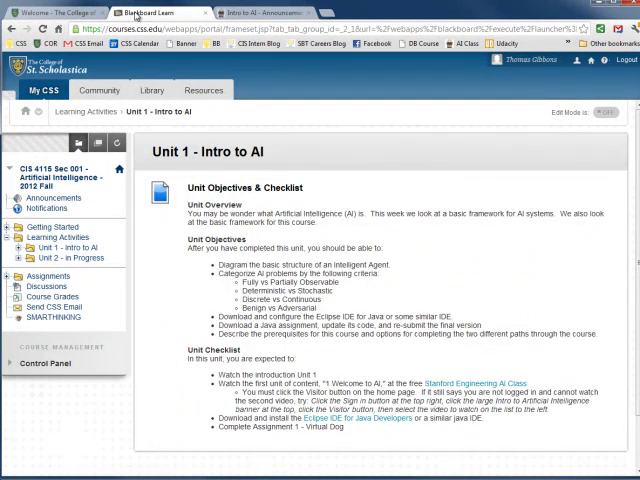